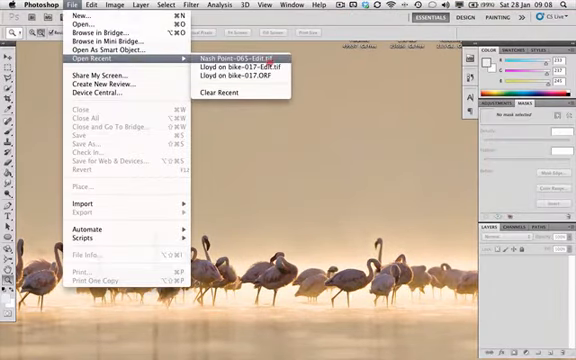
# Reopen the seascape photo from the recent files list.
pyautogui.click(238, 52)
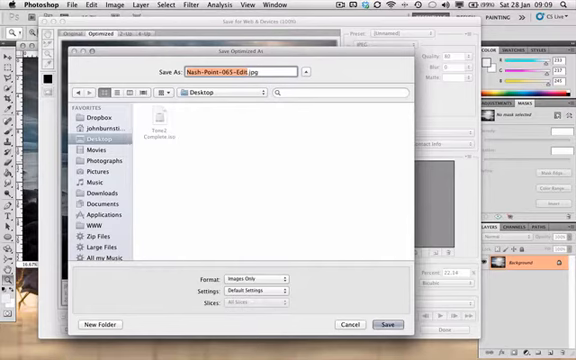
# Append '_small' to the file name for the desktop JPEG copy.
pyautogui.write('_small')
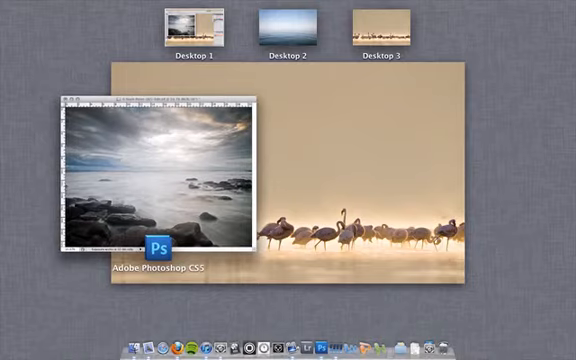
# Bring the desktop into view and Quick Look the saved _small seascape JPEG.
pyautogui.click(288, 24)
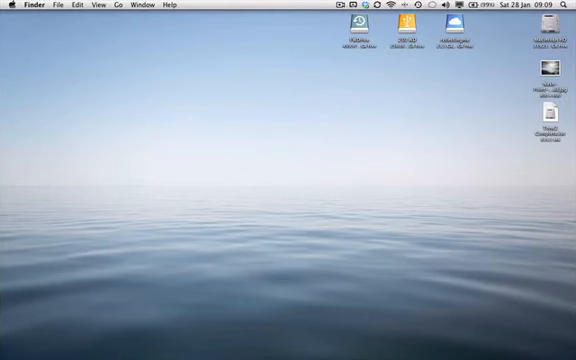
pyautogui.doubleClick(544, 64)
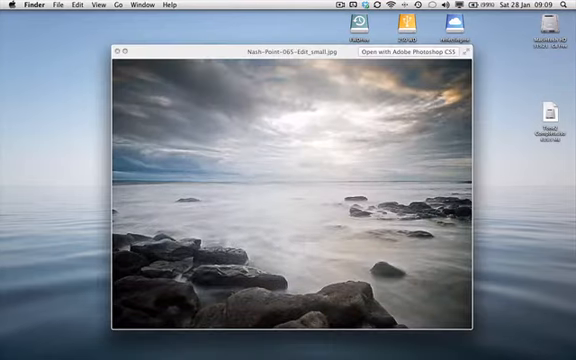